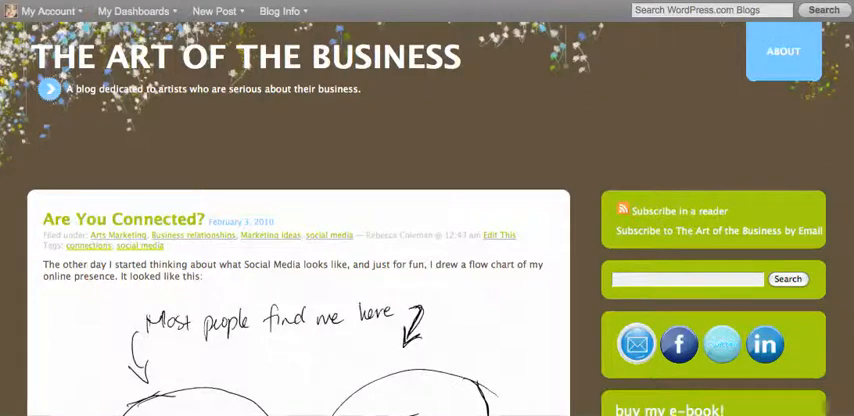
{"action": "mouse_move", "coordinate": [508, 348]}
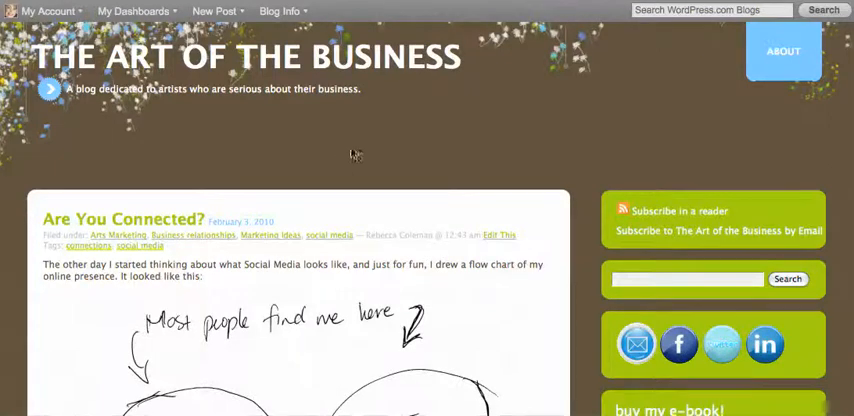
{"action": "mouse_move", "coordinate": [344, 164]}
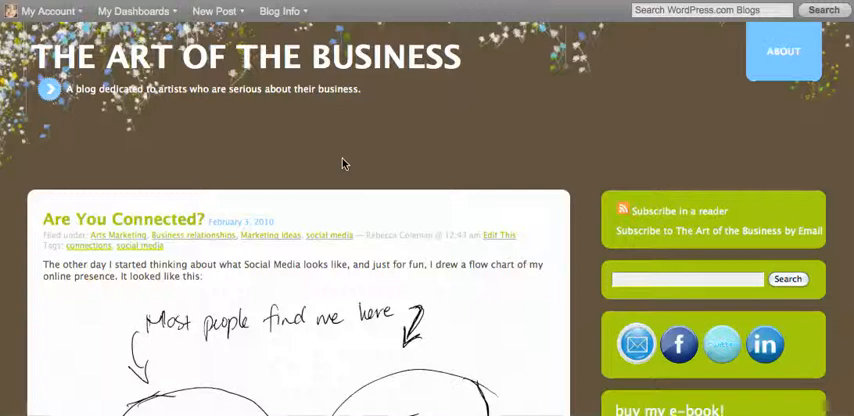
{"action": "mouse_move", "coordinate": [370, 168]}
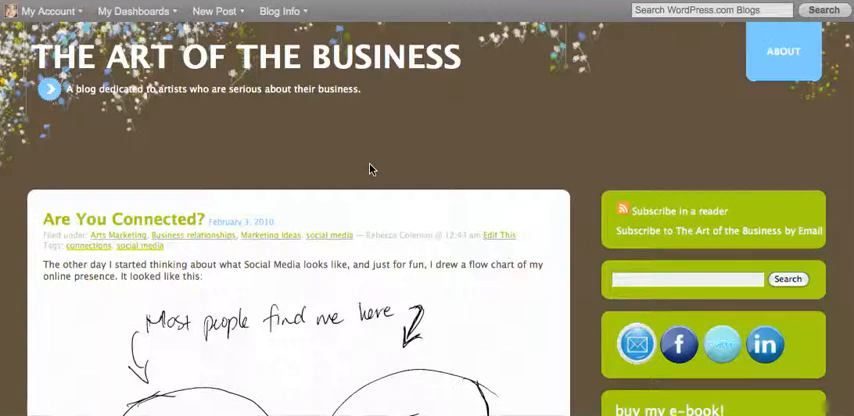
{"action": "mouse_move", "coordinate": [388, 148]}
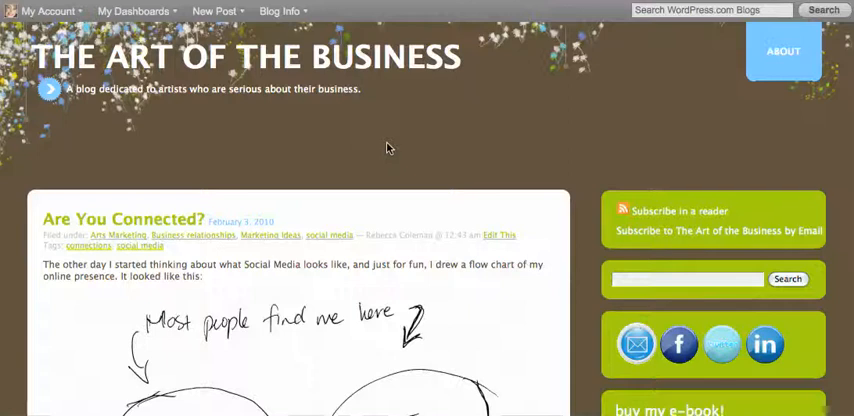
{"action": "mouse_move", "coordinate": [720, 344]}
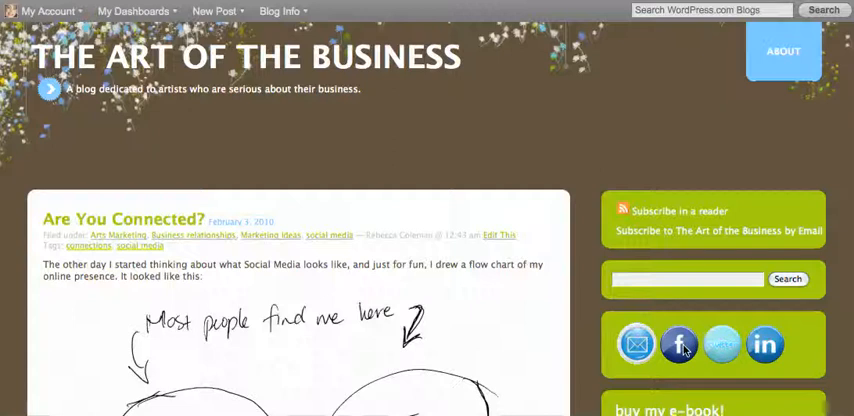
{"action": "mouse_move", "coordinate": [680, 344]}
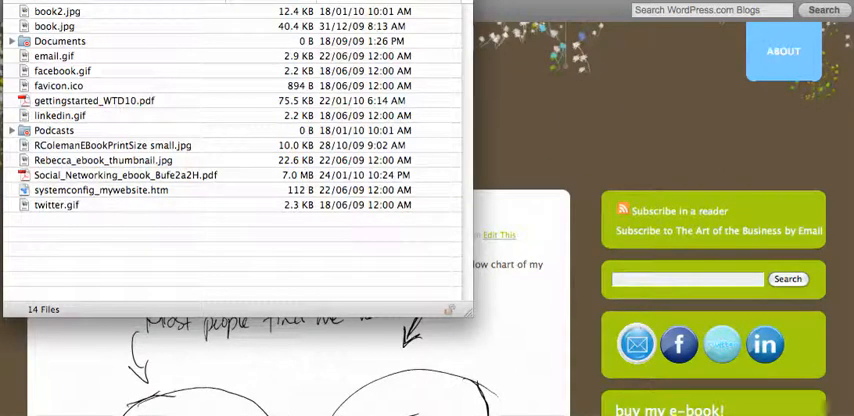
{"action": "mouse_move", "coordinate": [296, 276]}
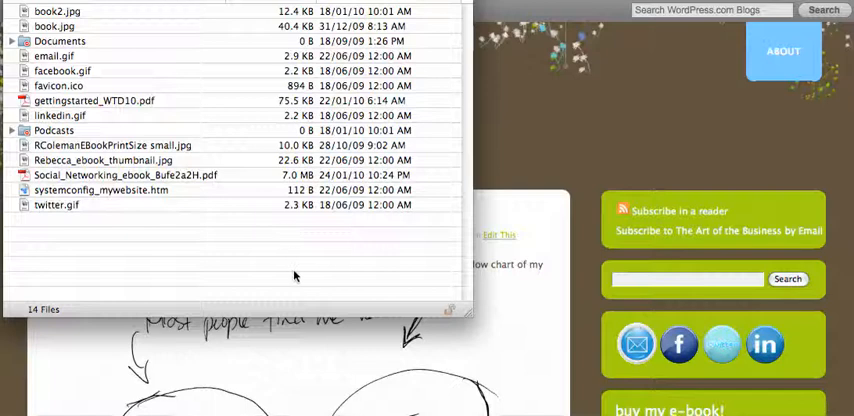
{"action": "mouse_move", "coordinate": [78, 56]}
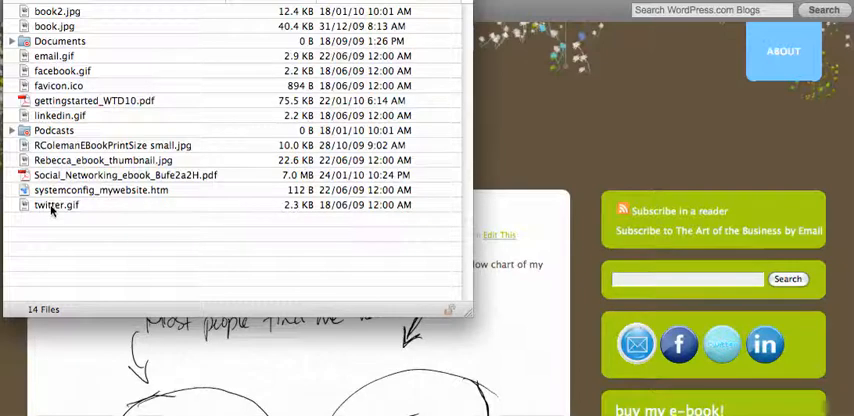
{"action": "mouse_move", "coordinate": [50, 120]}
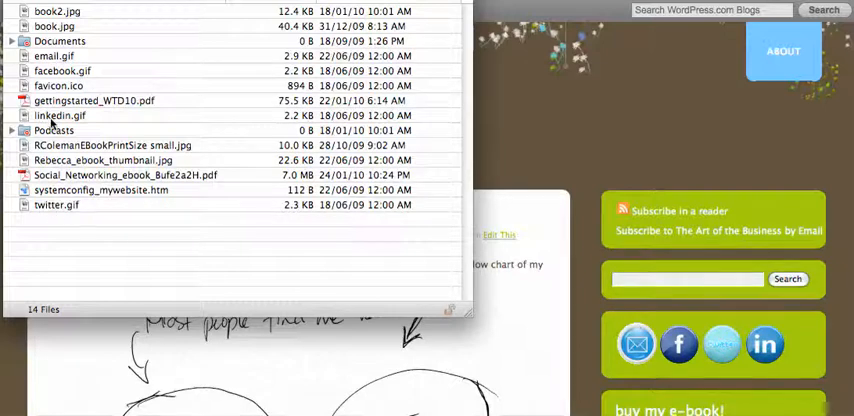
{"action": "mouse_move", "coordinate": [158, 250]}
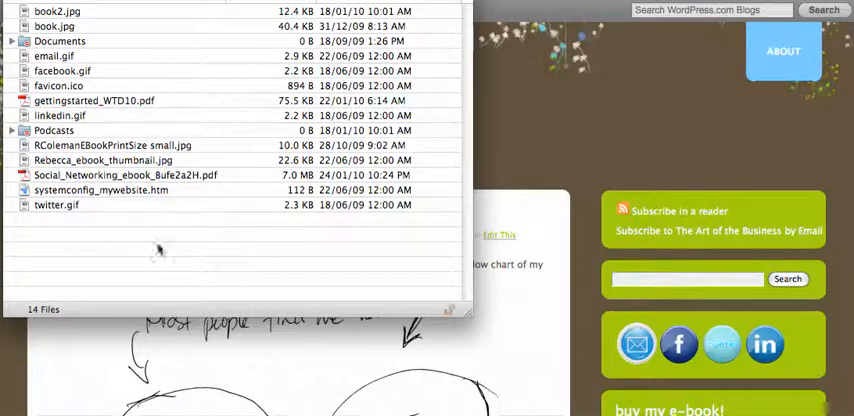
{"action": "mouse_move", "coordinate": [186, 122]}
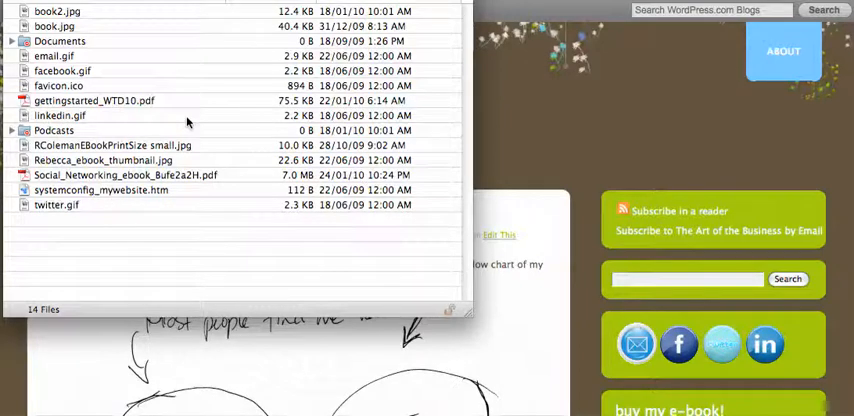
{"action": "mouse_move", "coordinate": [184, 120]}
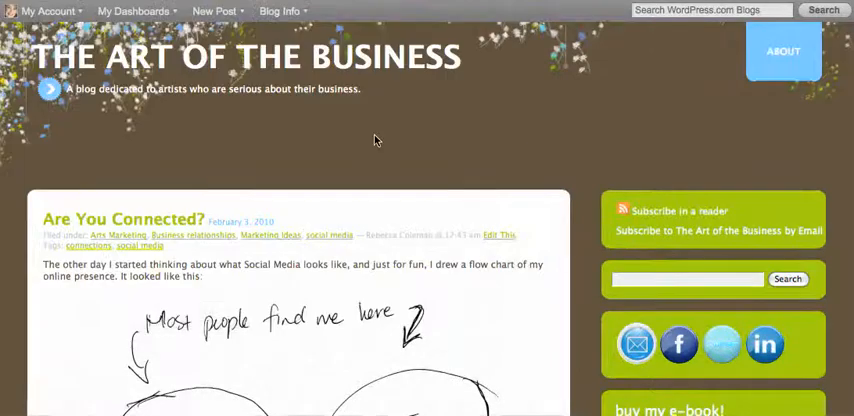
{"action": "mouse_move", "coordinate": [150, 12]}
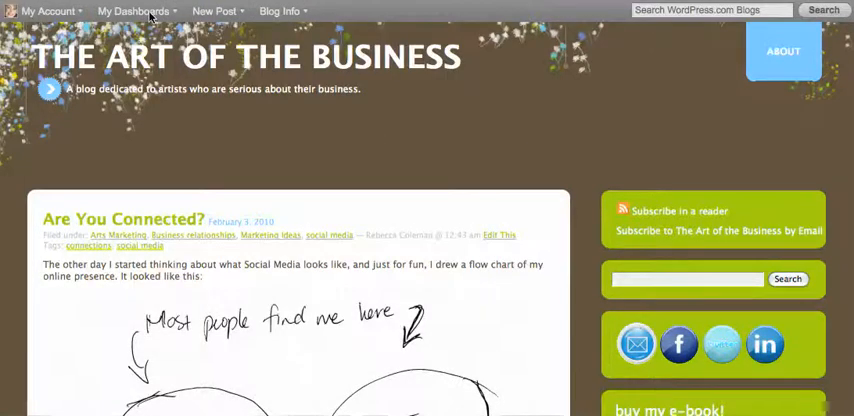
Step: Open the Dashboard of The Art of the Business blog from My Dashboards
{"action": "left_click", "coordinate": [136, 12]}
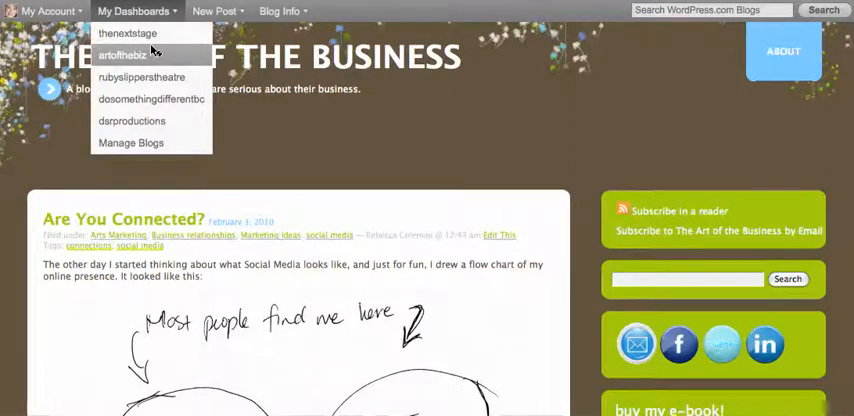
{"action": "left_click", "coordinate": [120, 54]}
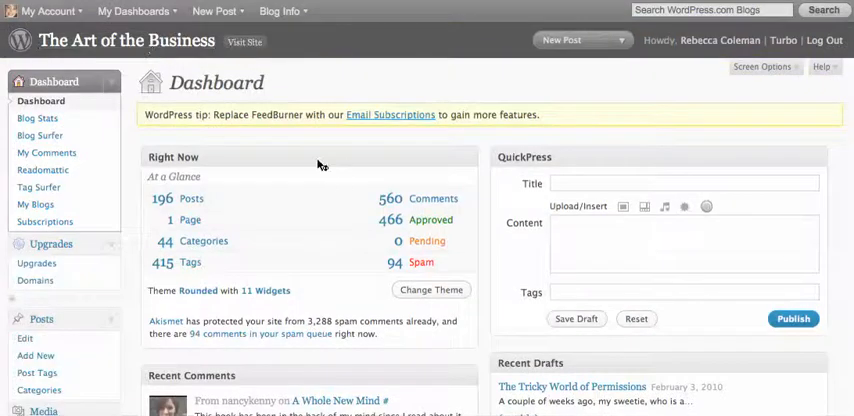
Step: Scroll through the Widgets page to locate the Text widget and Sidebar 1
{"action": "scroll", "scroll_direction": "down", "scroll_amount": 3}
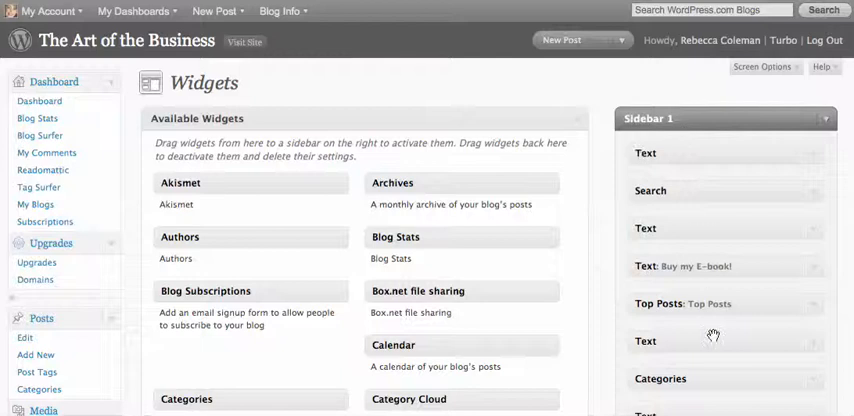
{"action": "scroll", "scroll_direction": "down", "scroll_amount": 3}
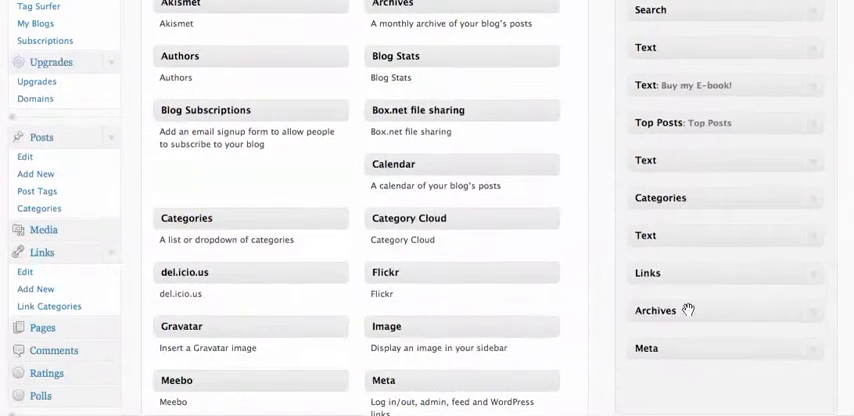
{"action": "scroll", "scroll_direction": "up", "scroll_amount": 3}
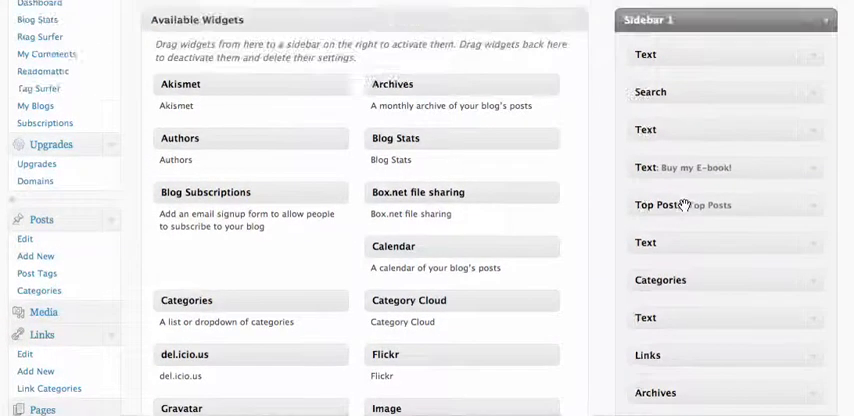
{"action": "scroll", "scroll_direction": "down", "scroll_amount": 3}
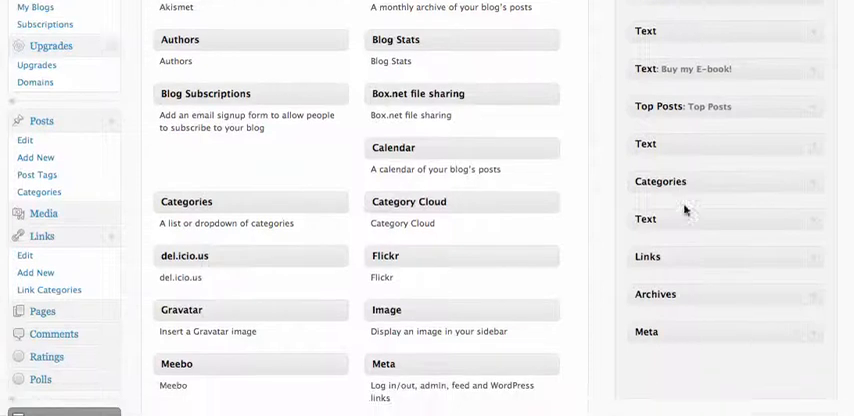
{"action": "scroll", "scroll_direction": "down", "scroll_amount": 3}
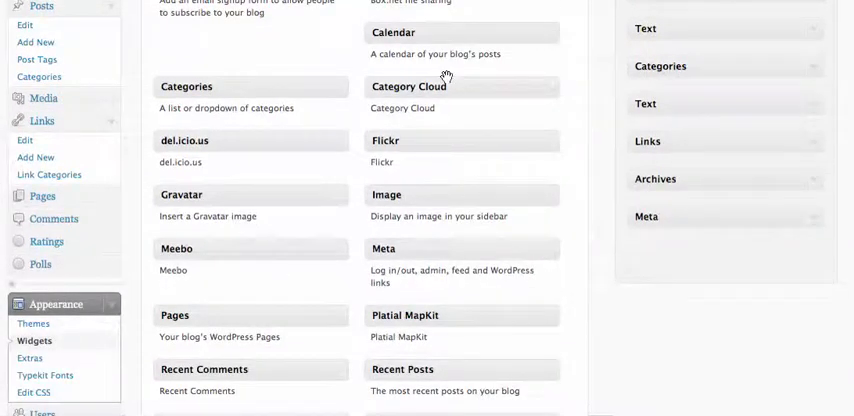
{"action": "scroll", "scroll_direction": "down", "scroll_amount": 3}
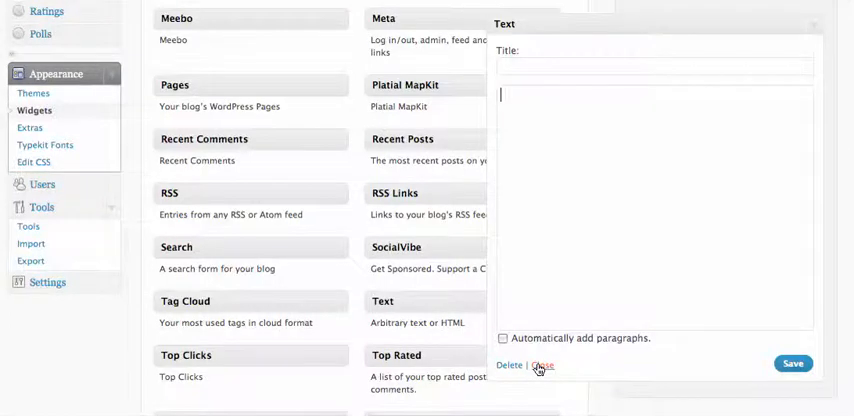
Step: Close the empty Text widget and review the Sidebar 1 Text widget holding the four social-icon HTML links
{"action": "left_click", "coordinate": [544, 364]}
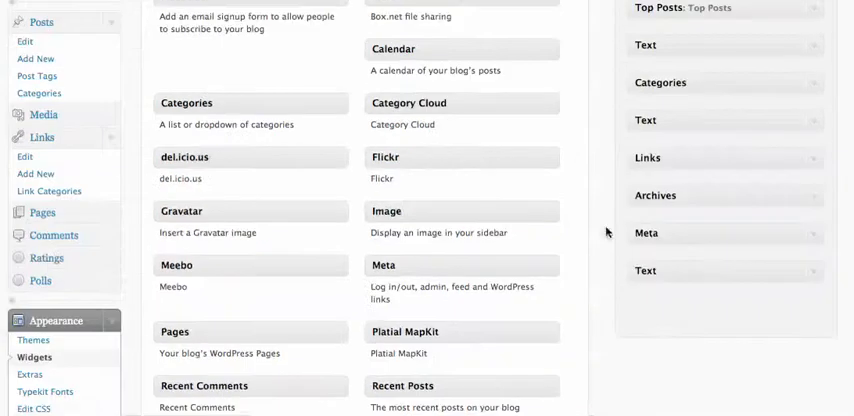
{"action": "scroll", "scroll_direction": "up", "scroll_amount": 3}
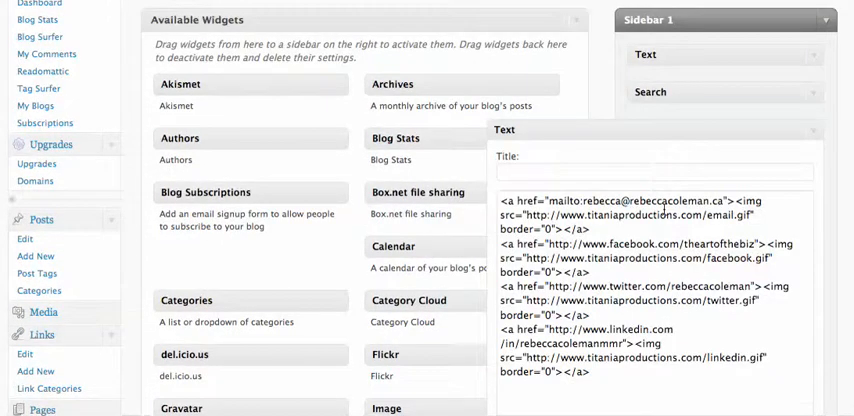
{"action": "scroll", "scroll_direction": "down", "scroll_amount": 3}
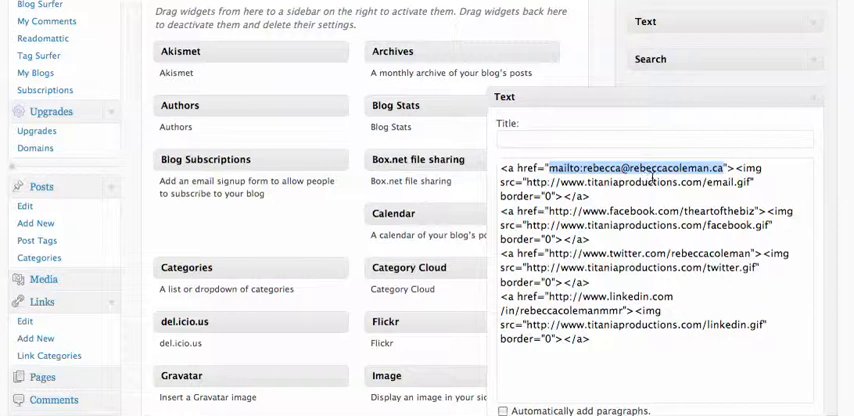
{"action": "scroll", "scroll_direction": "down", "scroll_amount": 3}
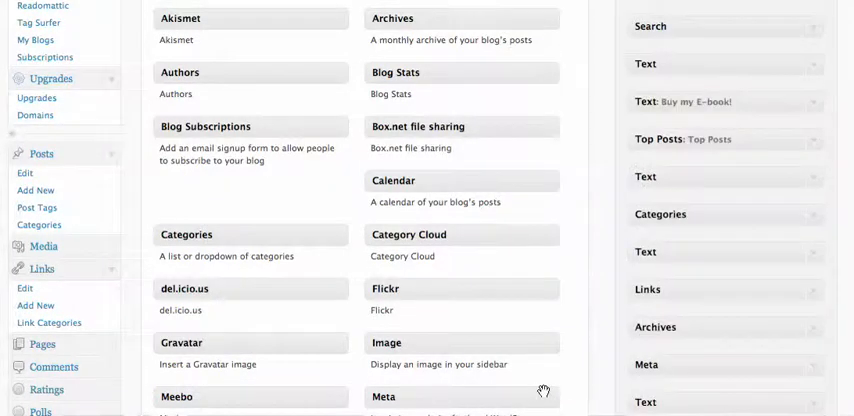
{"action": "scroll", "scroll_direction": "down", "scroll_amount": 3}
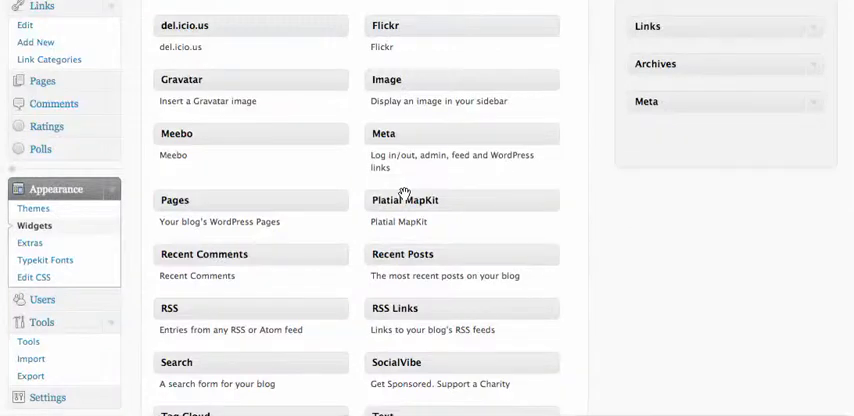
Step: Visit the live blog and scroll to the sidebar showing email, Facebook, Twitter and LinkedIn icons
{"action": "scroll", "scroll_direction": "up", "scroll_amount": 3}
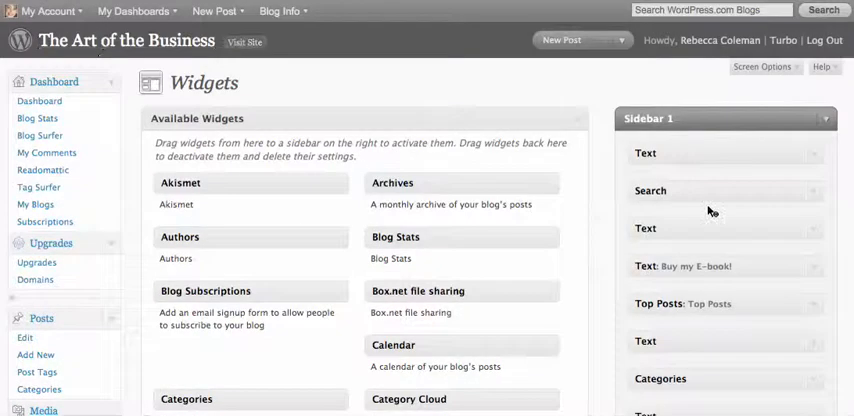
{"action": "left_click", "coordinate": [244, 42]}
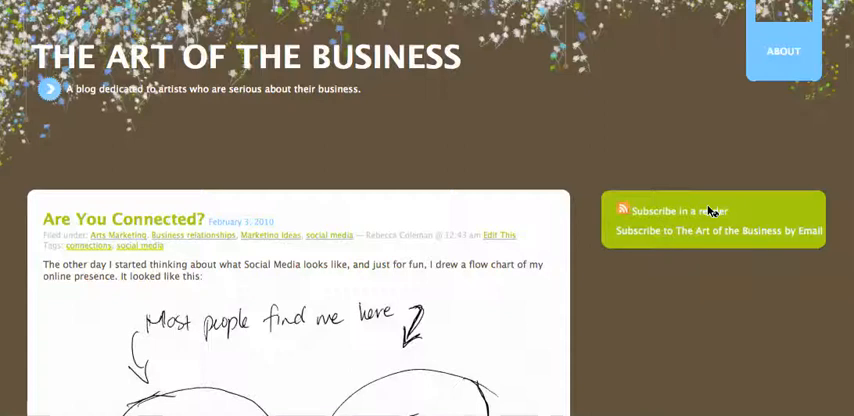
{"action": "scroll", "scroll_direction": "down", "scroll_amount": 3}
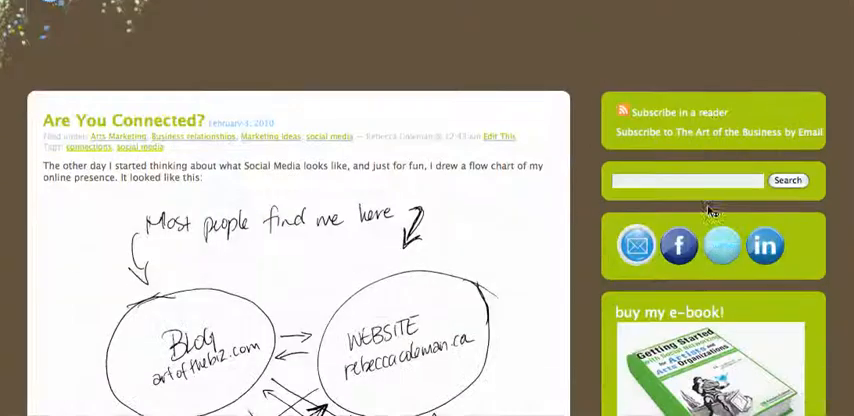
{"action": "scroll", "scroll_direction": "down", "scroll_amount": 3}
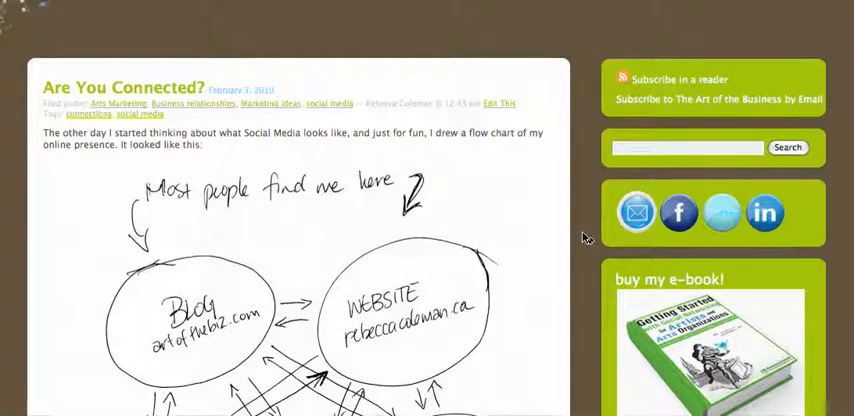
{"action": "mouse_move", "coordinate": [450, 204]}
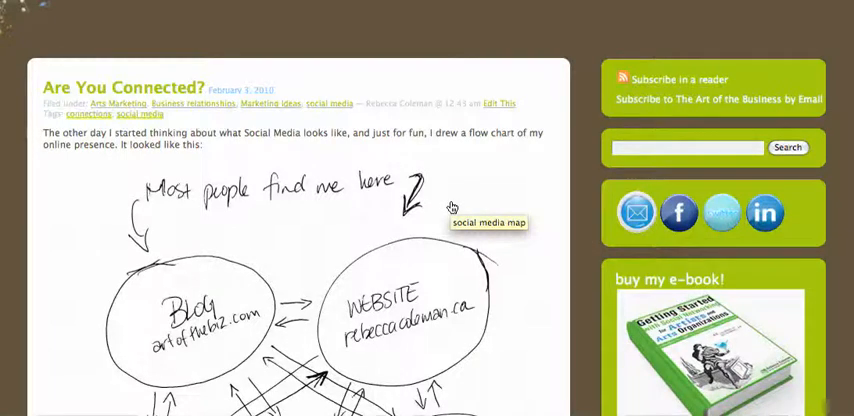
{"action": "mouse_move", "coordinate": [452, 208]}
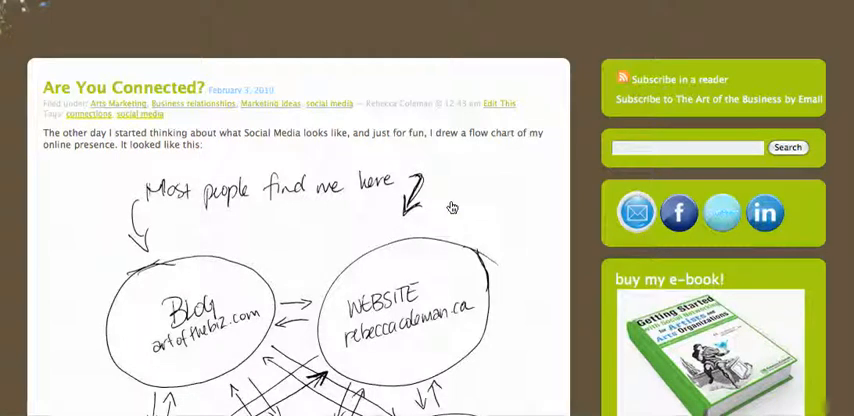
{"action": "mouse_move", "coordinate": [452, 204]}
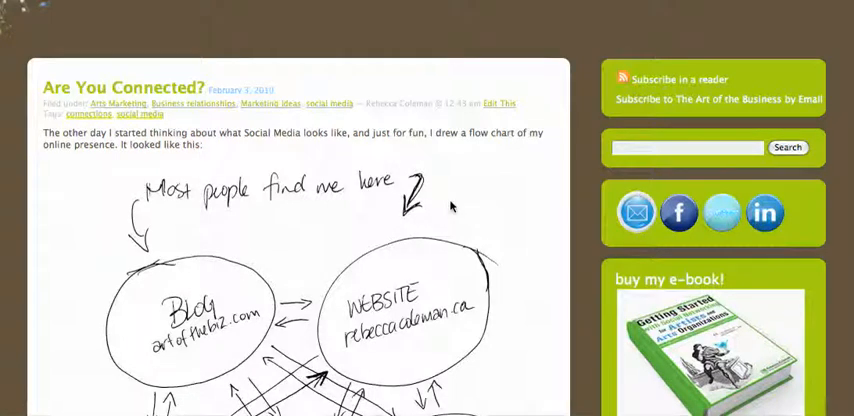